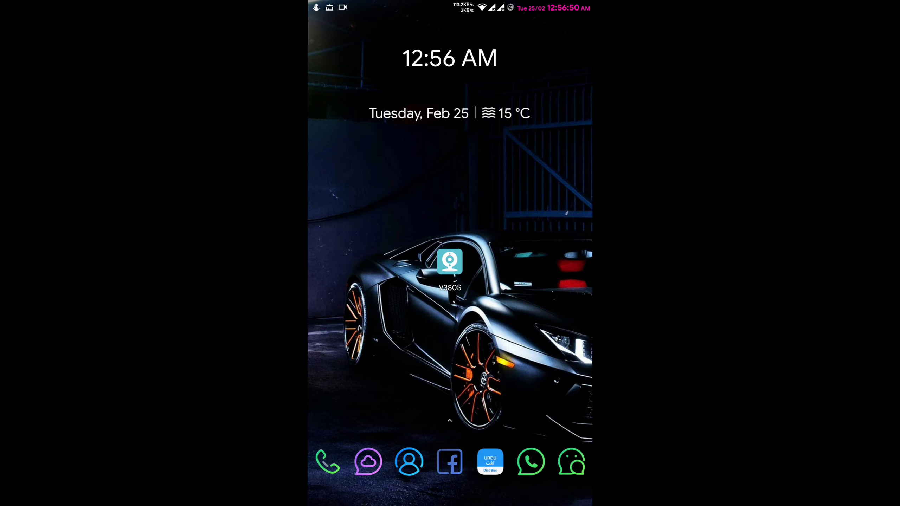
Step: Launch V380S and reach the modification page for device 27516910
click(450, 261)
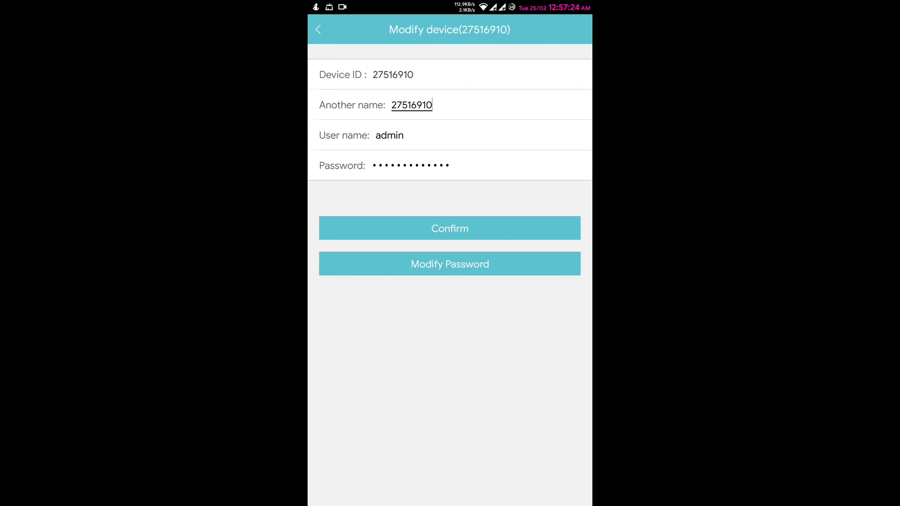
Step: Choose Modify Password so the empty original, new and confirm password form appears
click(449, 227)
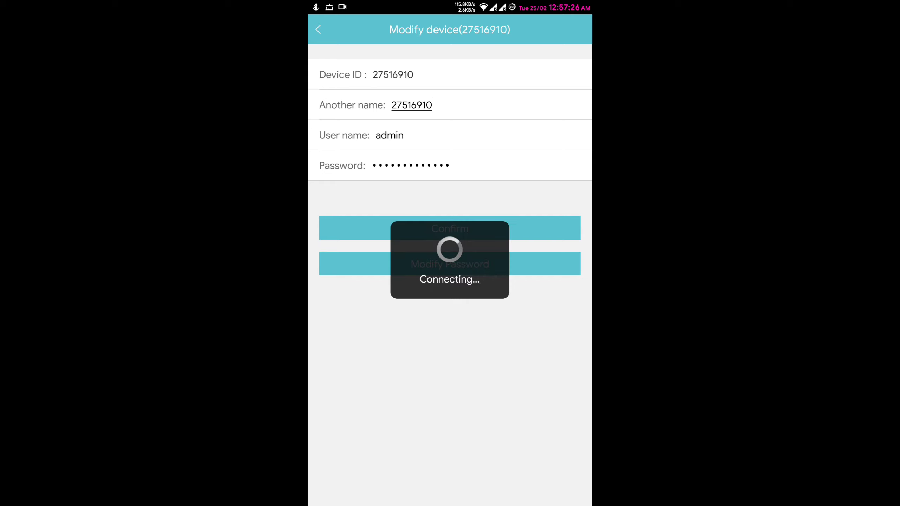
click(449, 263)
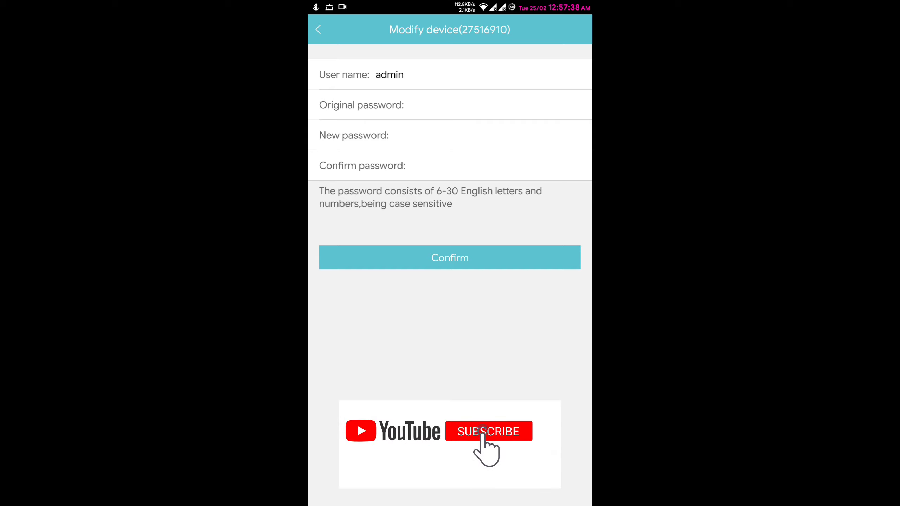
click(488, 431)
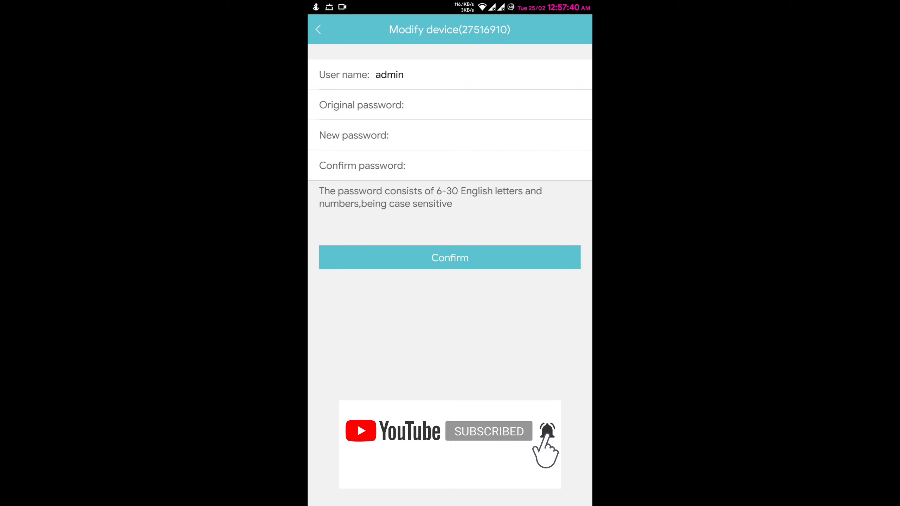
click(453, 105)
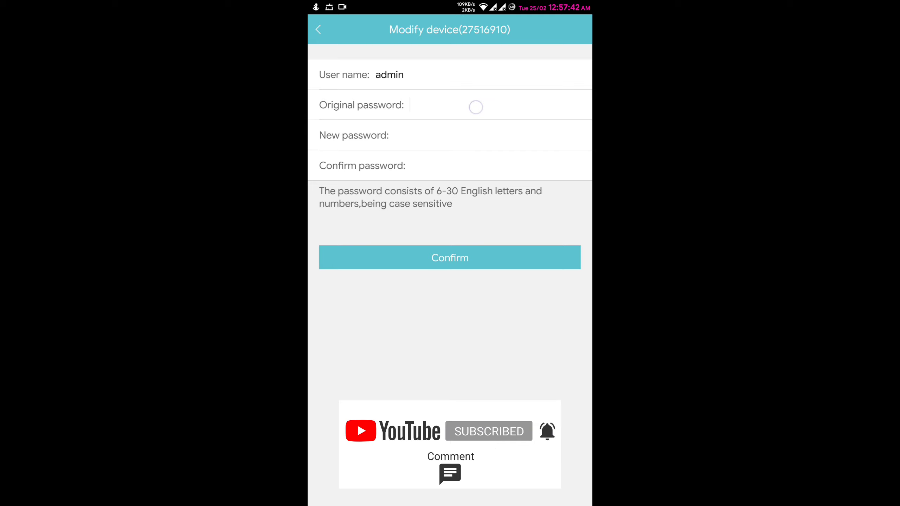
Step: Enter the camera's current password into the Original password field
click(453, 104)
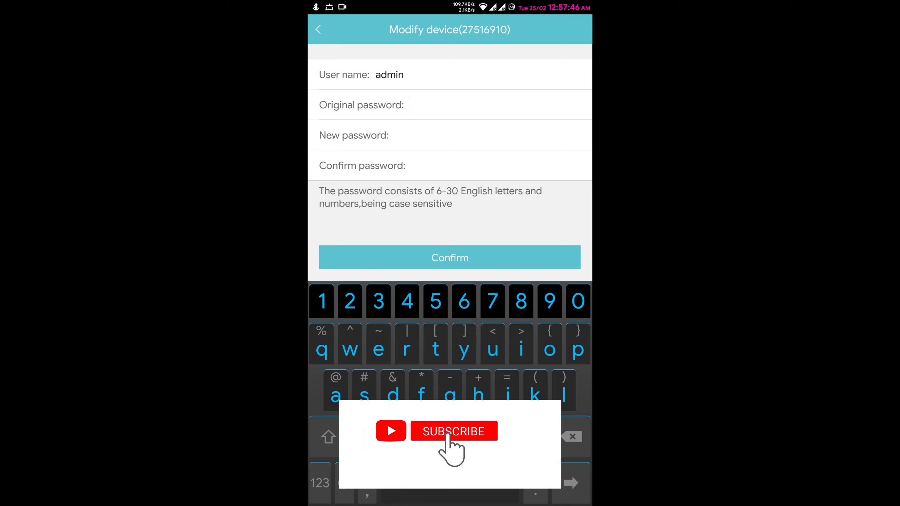
click(453, 431)
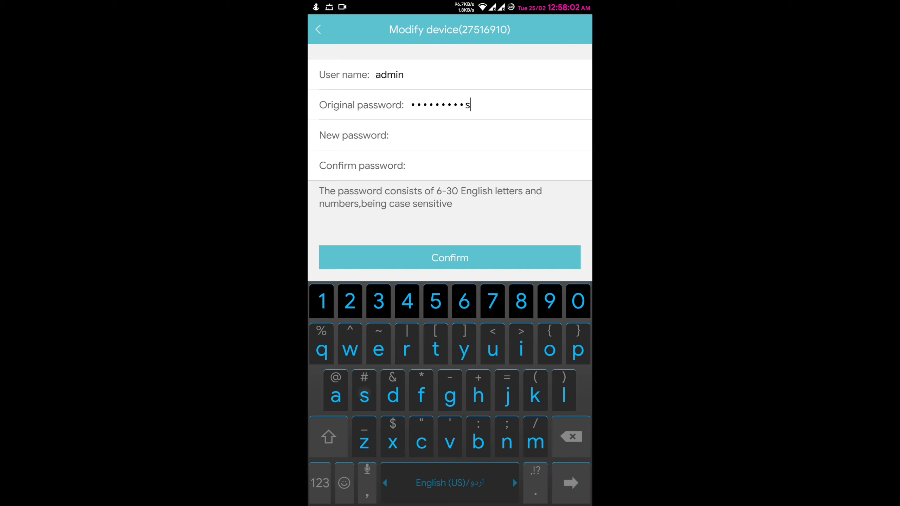
text(e)
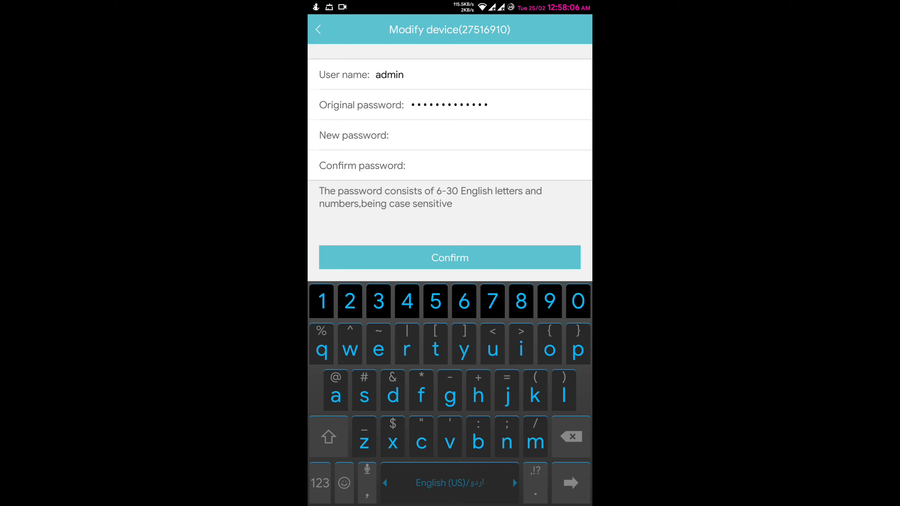
click(453, 135)
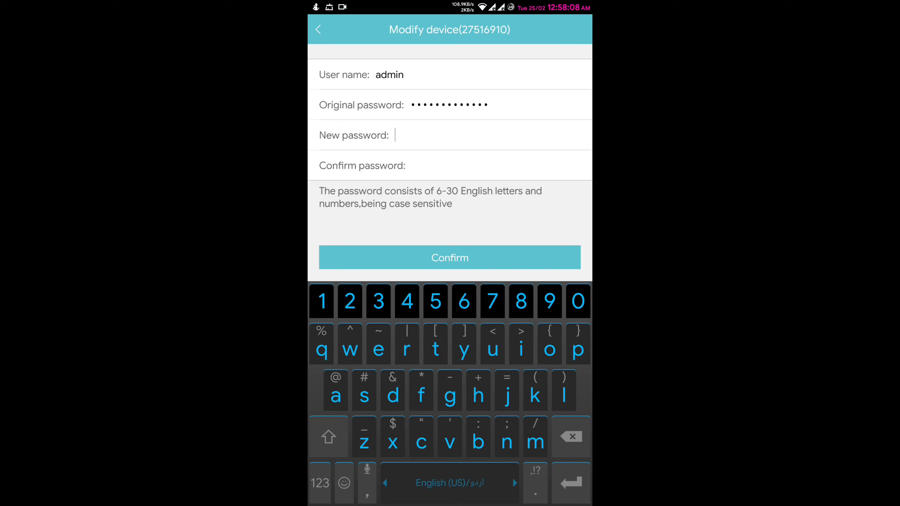
Step: Enter the new password, with its capital letter, into the New password field
click(327, 437)
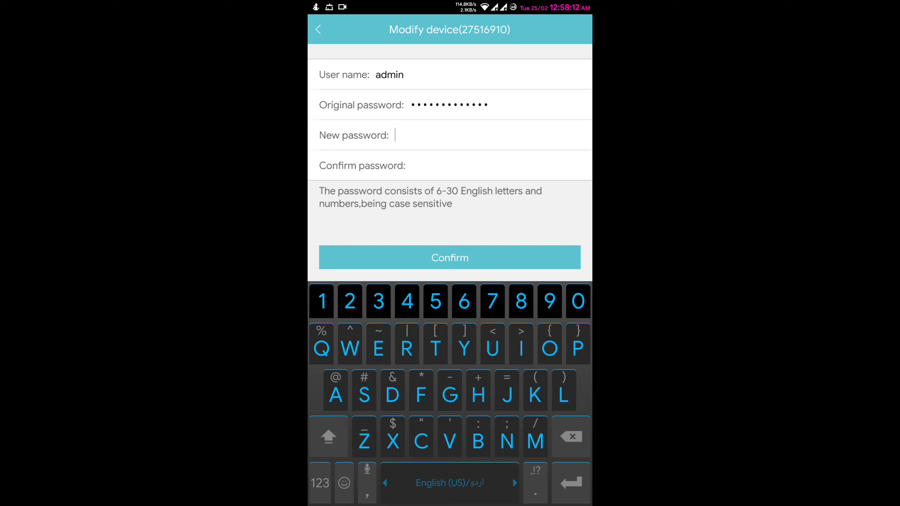
click(420, 436)
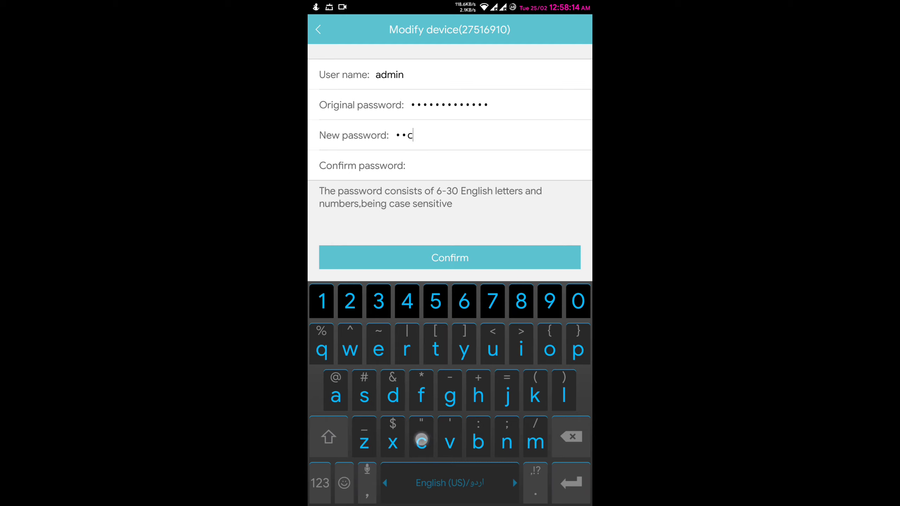
click(407, 344)
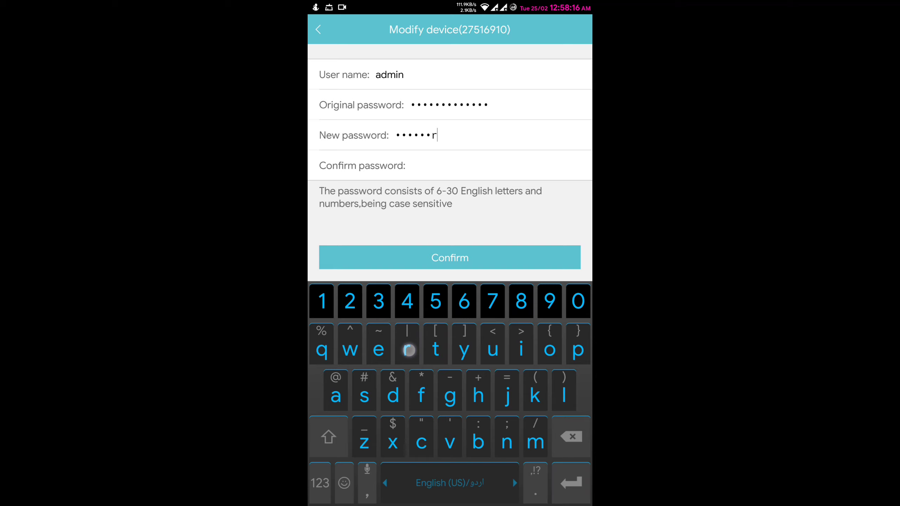
click(492, 342)
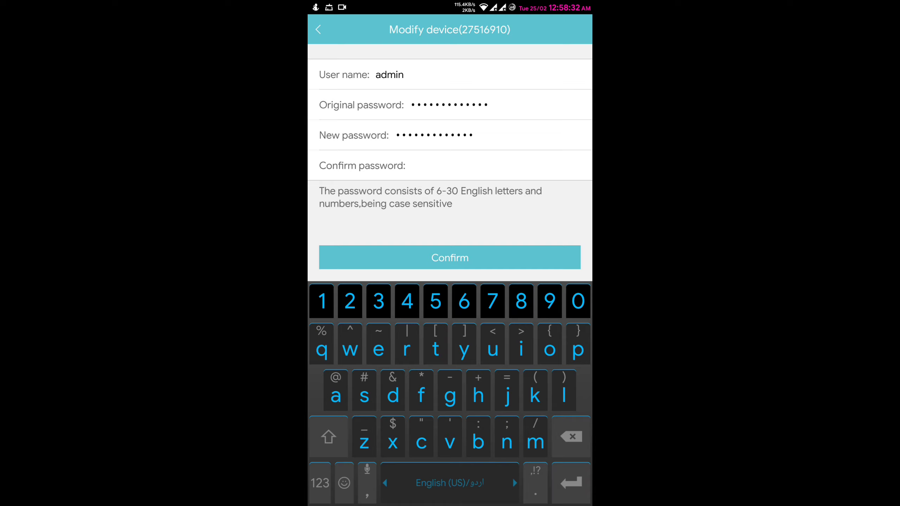
click(476, 343)
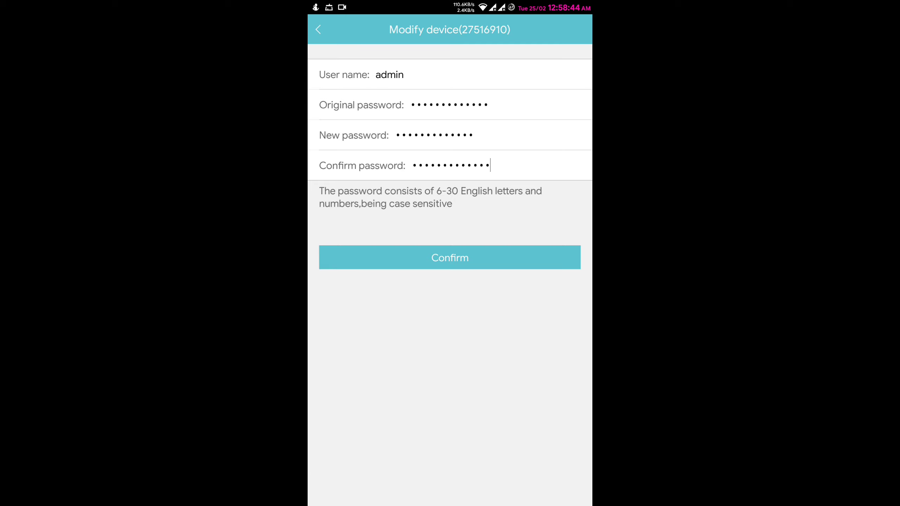
Step: Confirm the password change and return to the device list while camera 27516910 reconnects
click(449, 257)
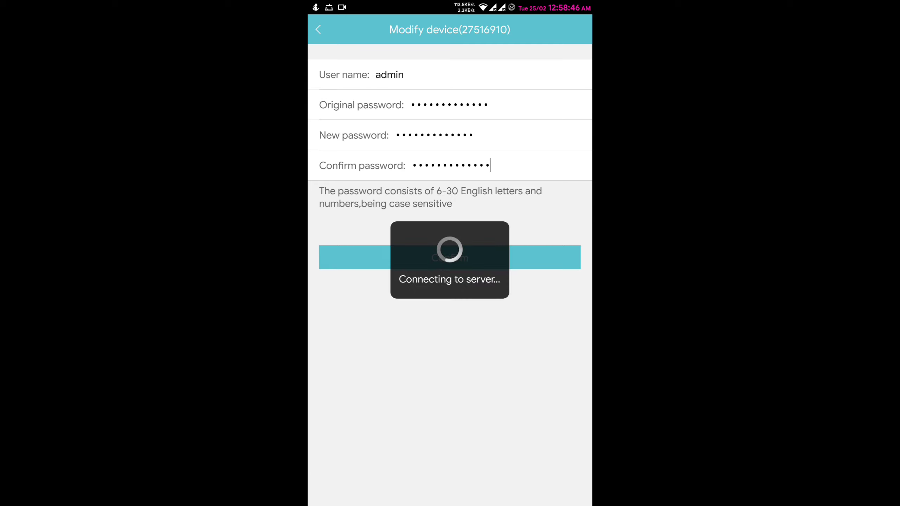
click(449, 257)
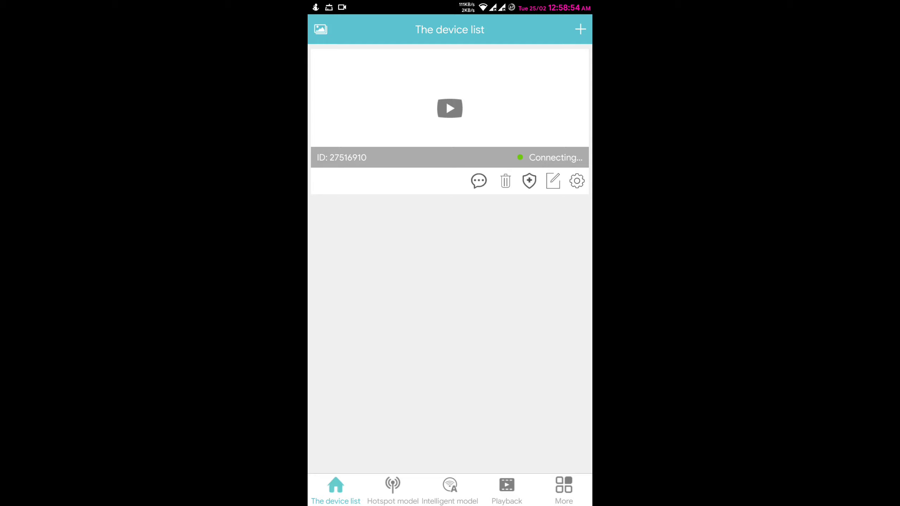
Step: Play camera 27516910's live feed and show its PTZ pan-tilt controls
click(449, 108)
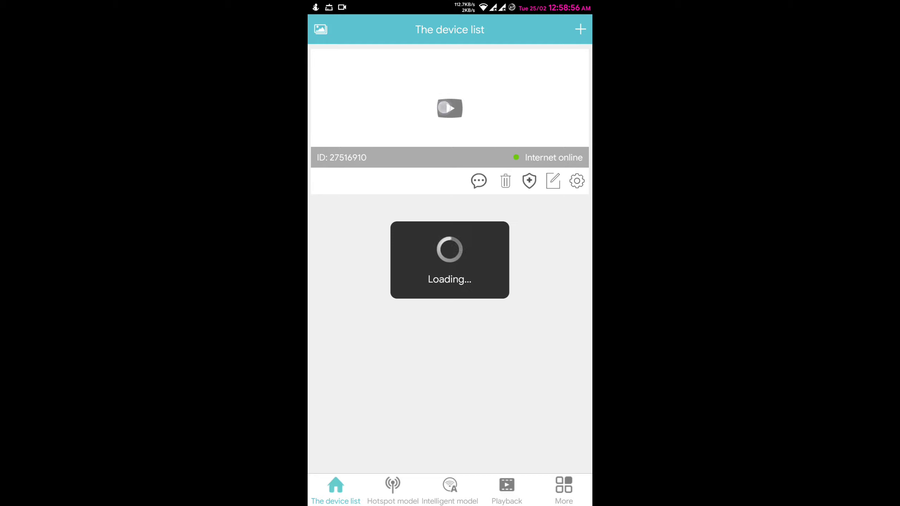
click(449, 108)
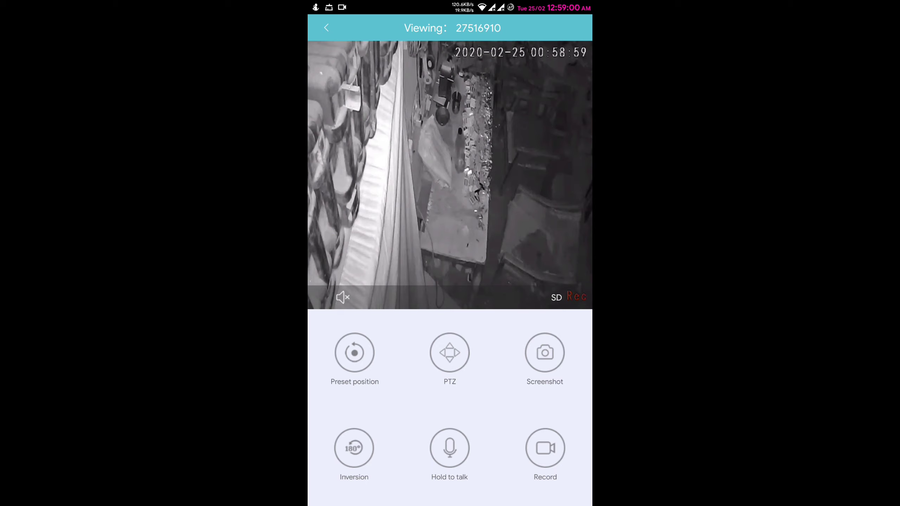
click(449, 351)
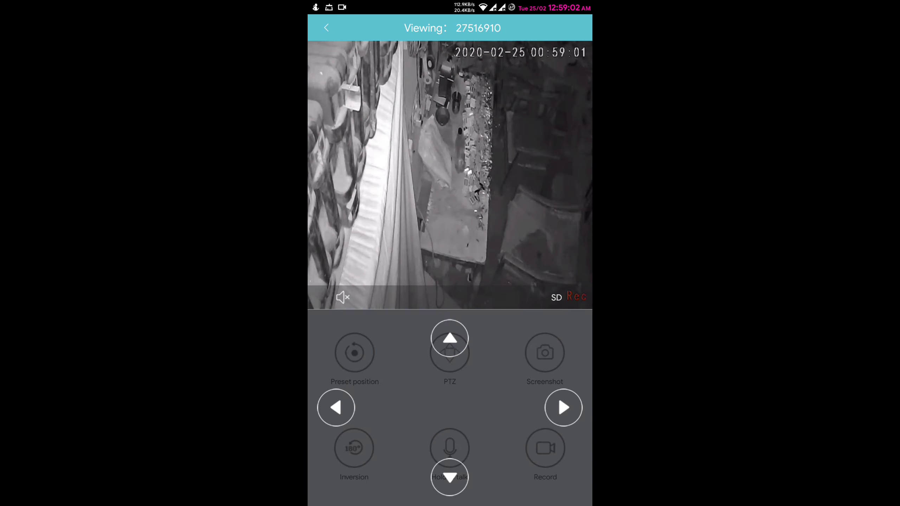